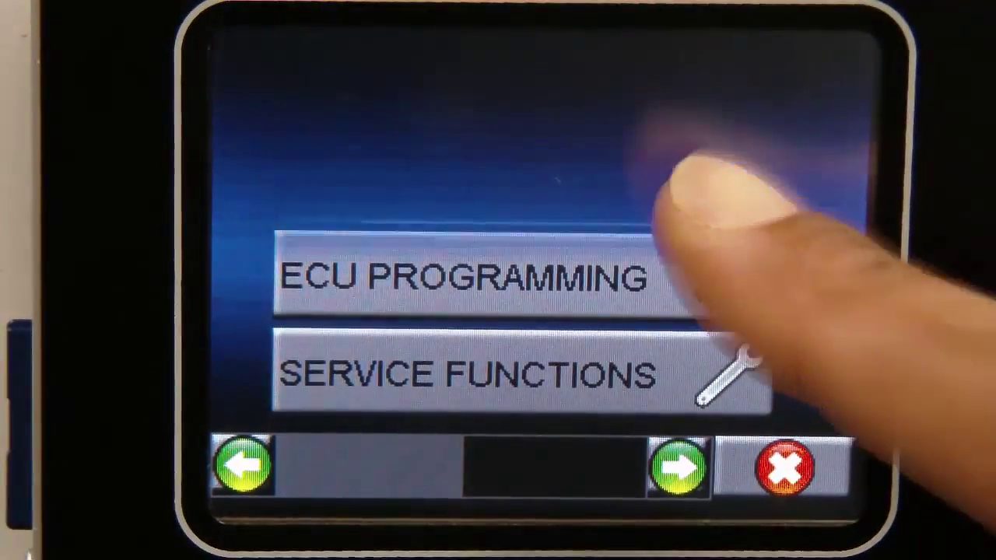
# - Enter ECU programming and page through the full control module list, returning to its first page
pyautogui.click(458, 278)
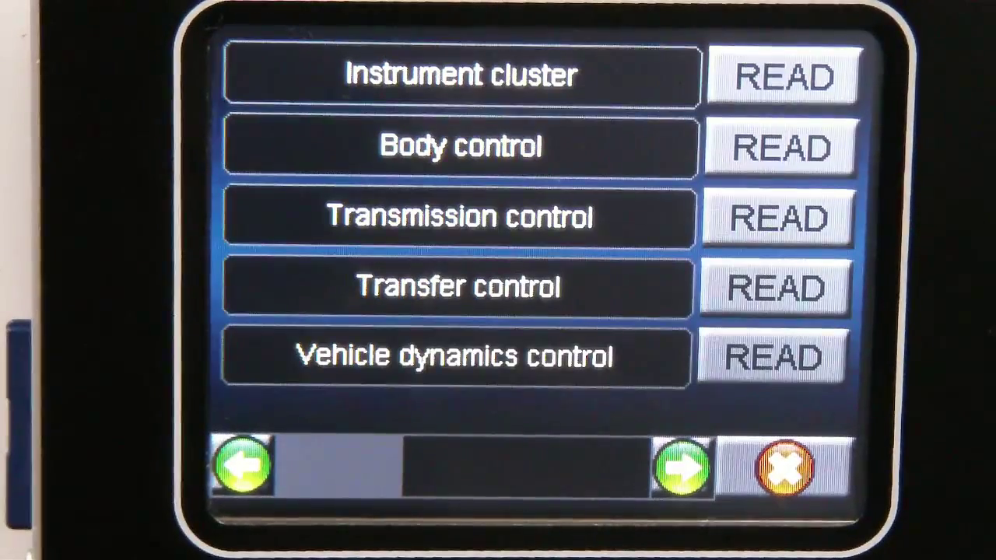
pyautogui.click(682, 464)
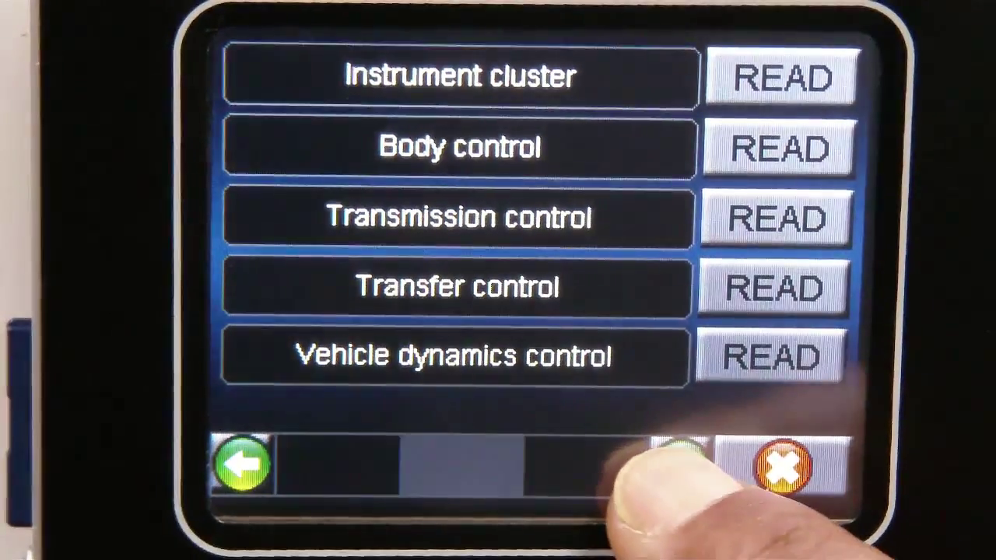
pyautogui.click(683, 465)
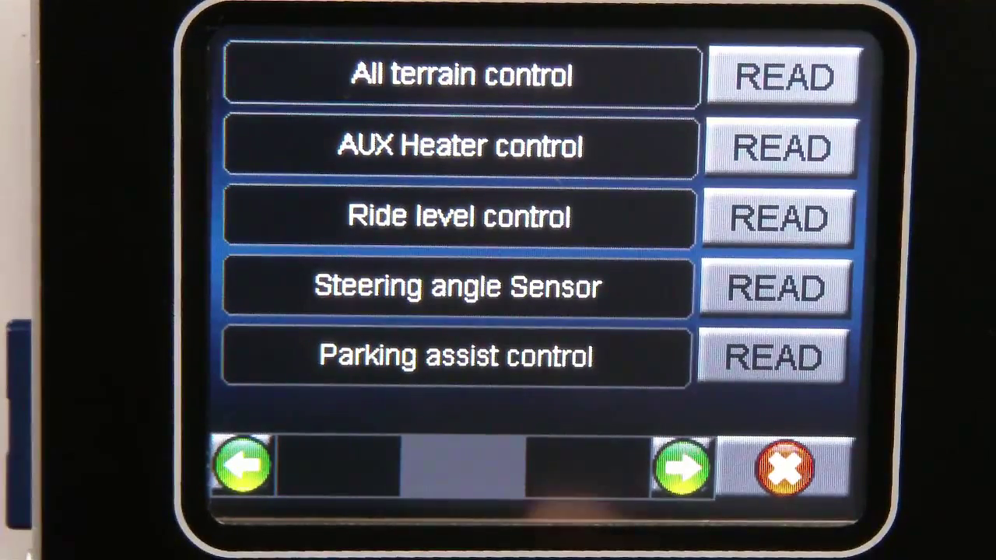
pyautogui.click(682, 467)
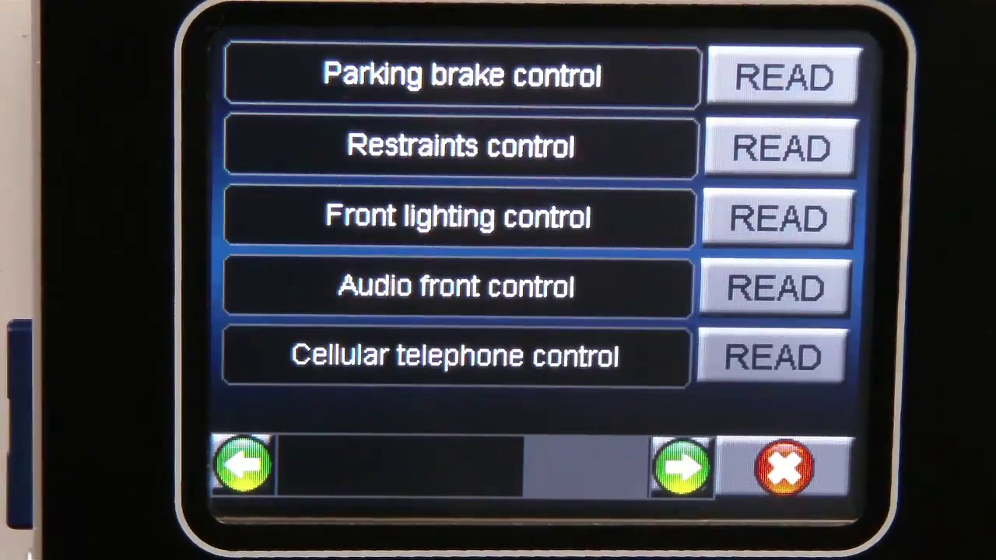
pyautogui.click(242, 467)
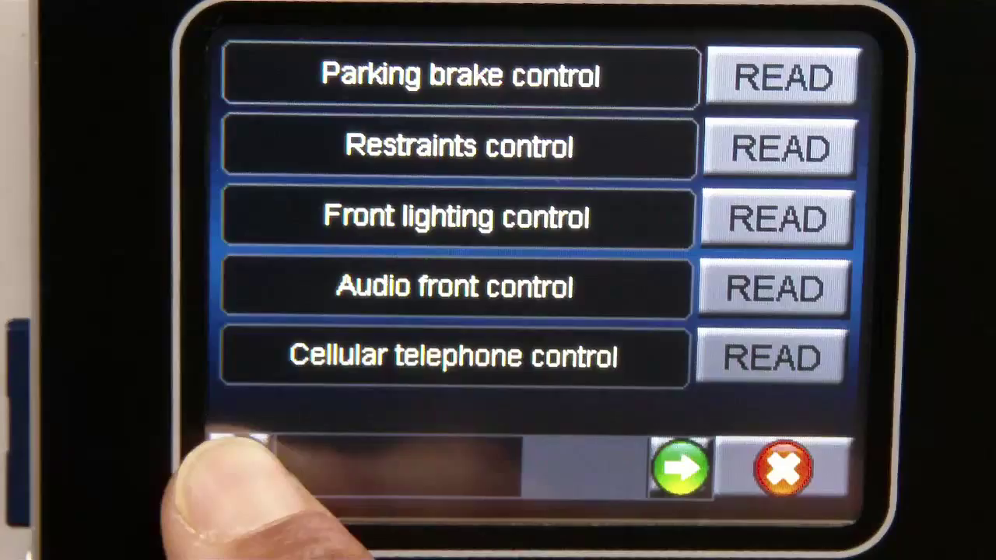
pyautogui.click(681, 467)
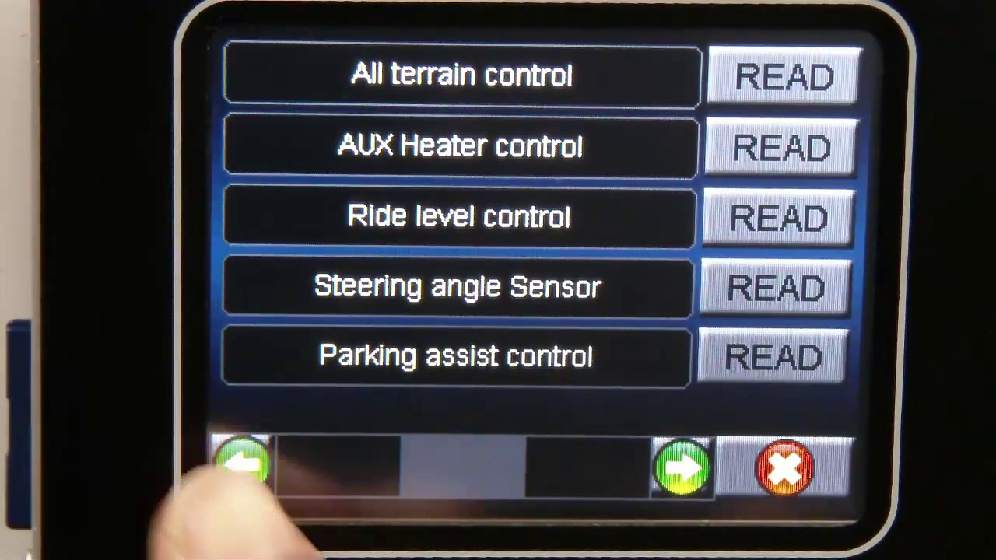
pyautogui.click(243, 463)
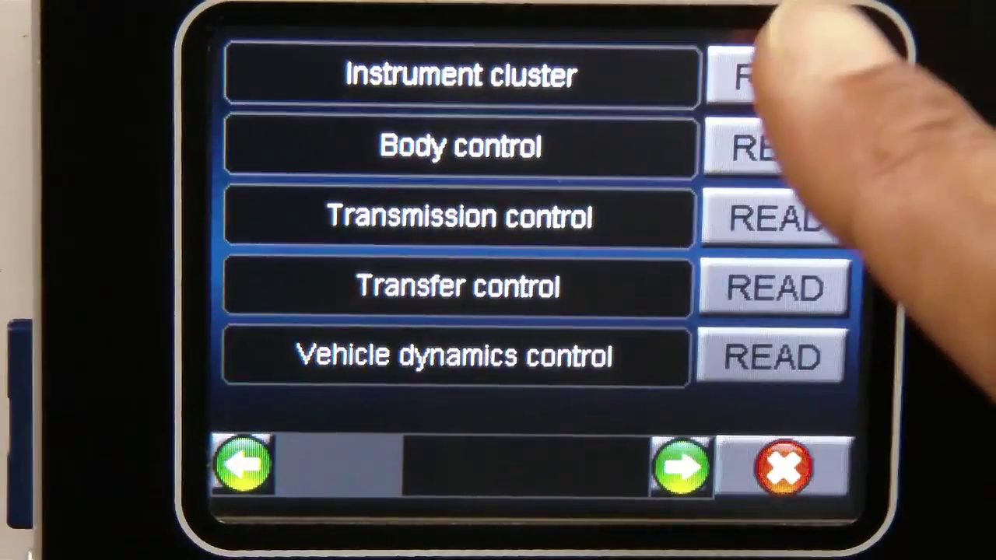
# - Read the instrument cluster and review its hardware YAH500210, software NNV505350, VIN and network configuration pages
pyautogui.click(762, 75)
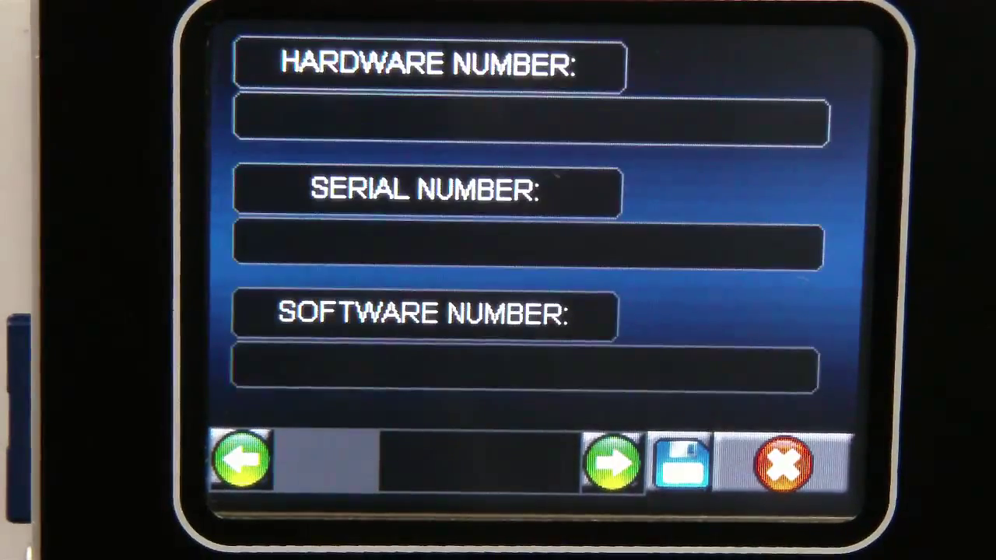
pyautogui.click(610, 464)
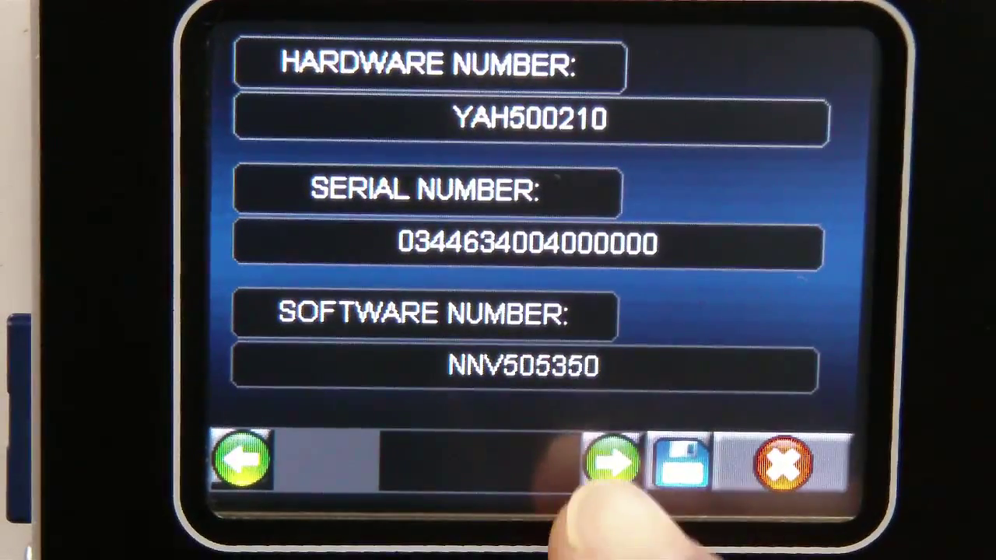
pyautogui.click(610, 464)
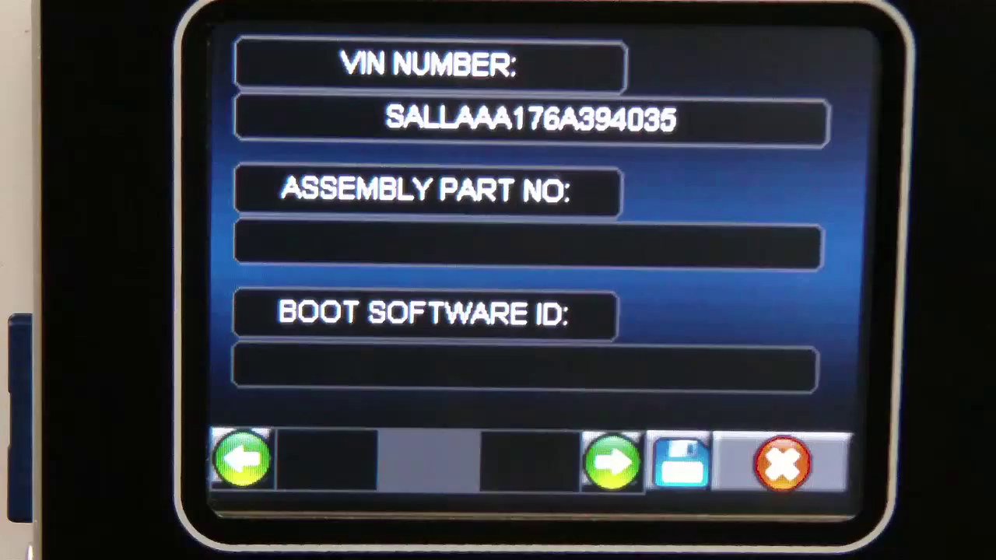
pyautogui.click(610, 460)
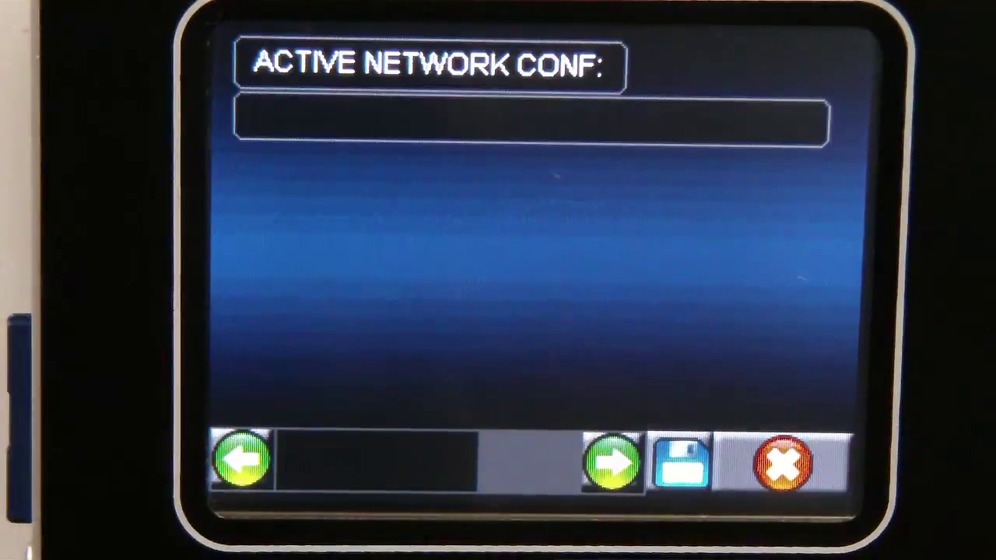
pyautogui.click(246, 464)
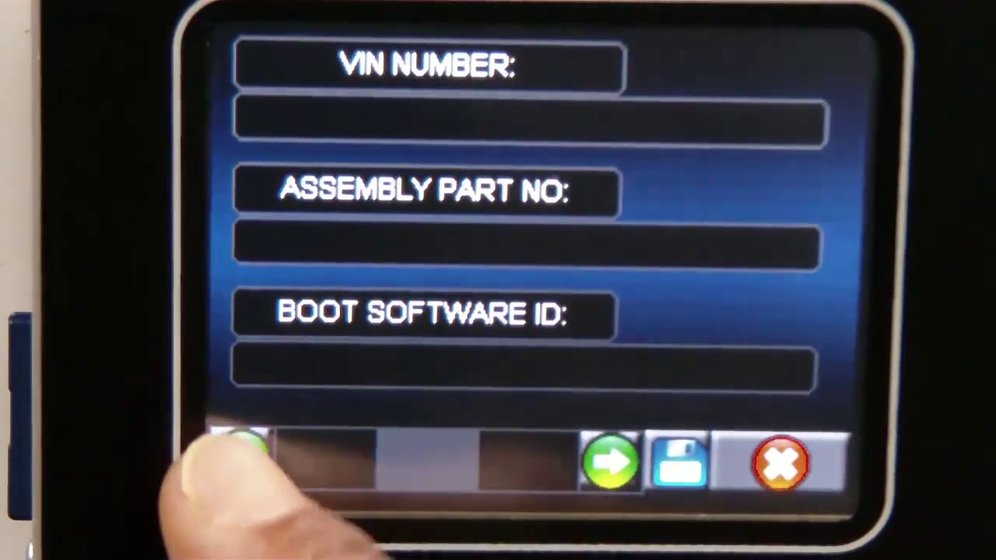
pyautogui.click(242, 461)
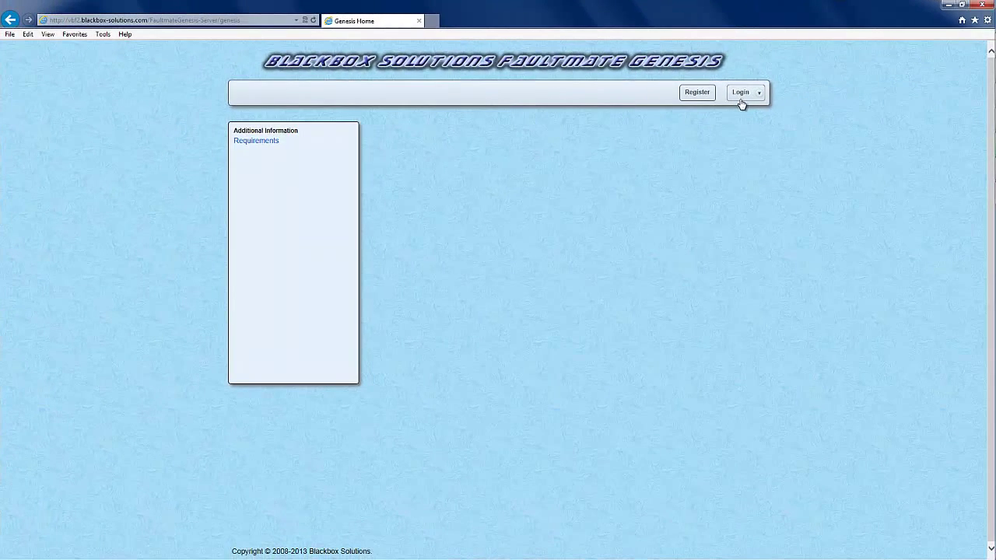
pyautogui.click(740, 92)
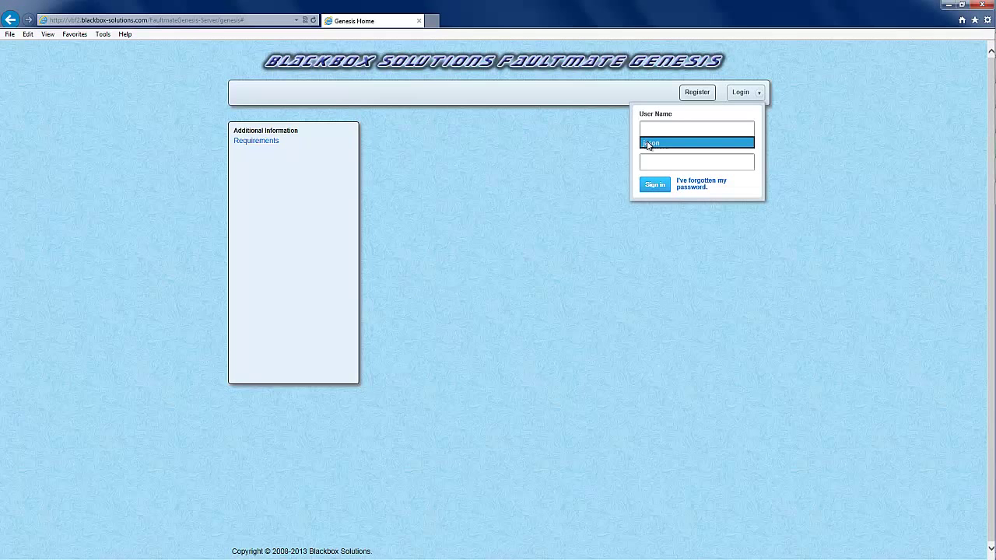
pyautogui.click(653, 184)
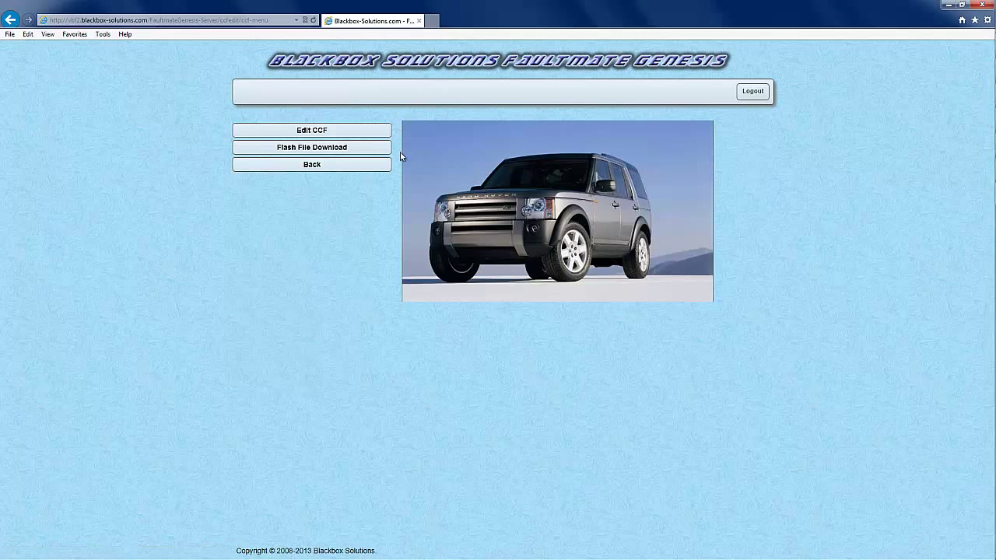
pyautogui.click(311, 146)
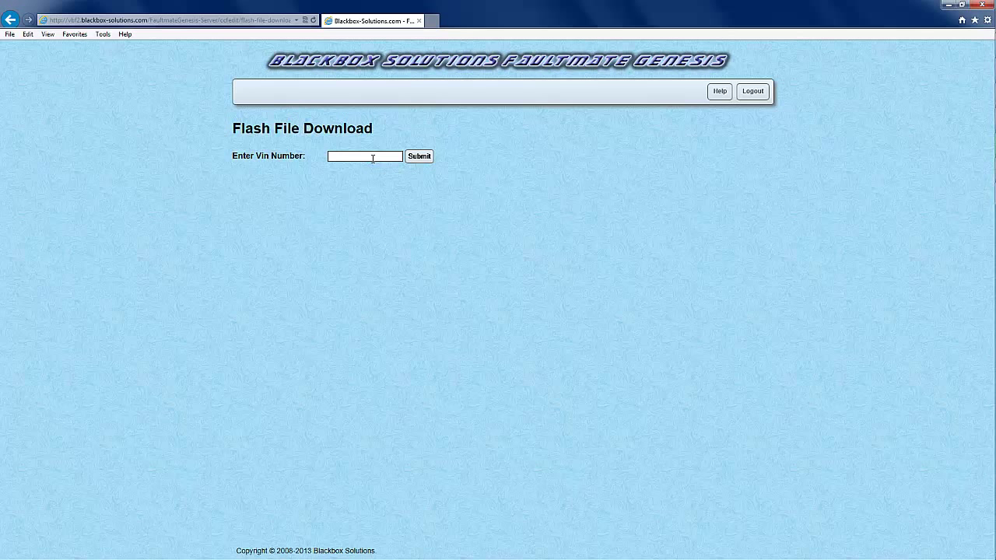
pyautogui.write('ALLAAA176A394035')
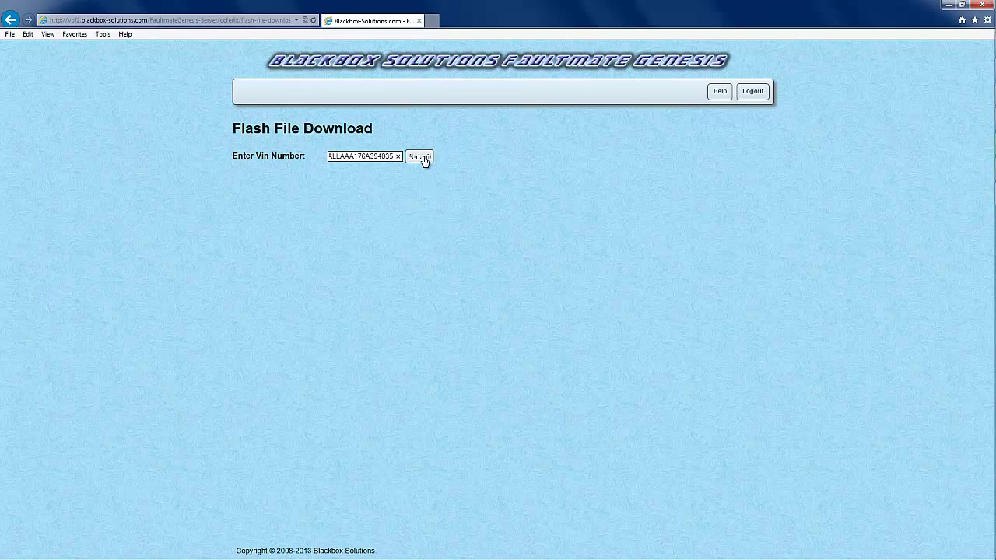
pyautogui.click(418, 156)
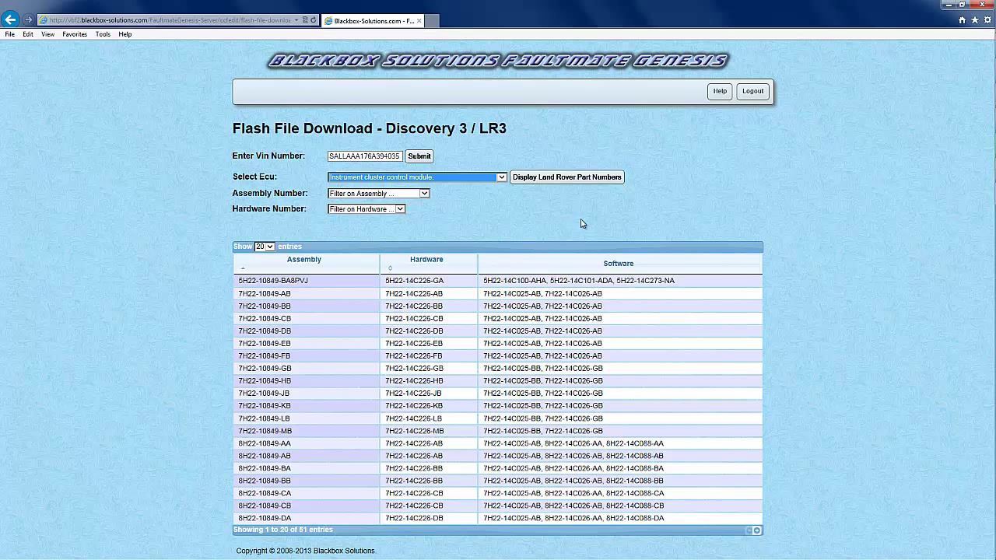
pyautogui.moveTo(708, 116)
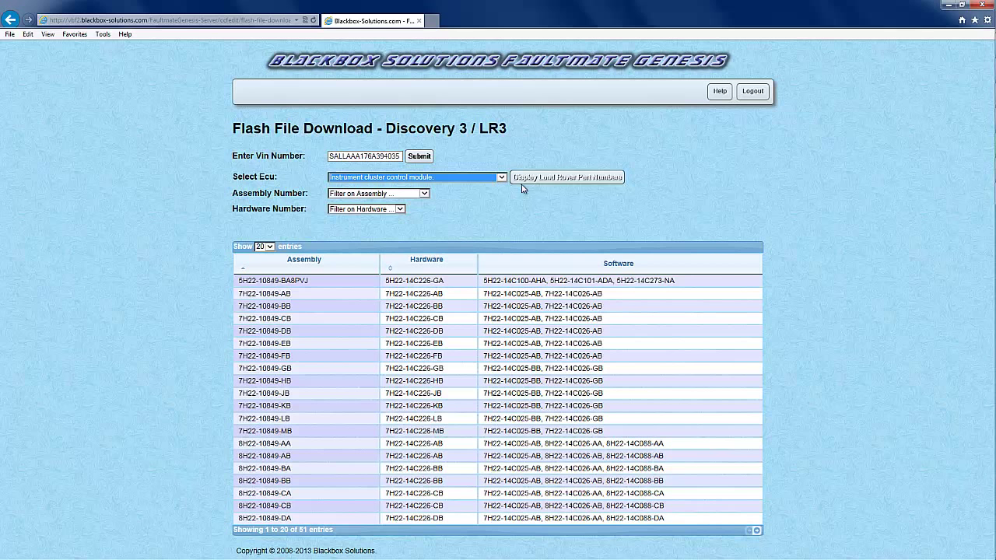
# - List flash files for the instrument cluster control module and filter them by hardware number YAH500210
pyautogui.click(566, 178)
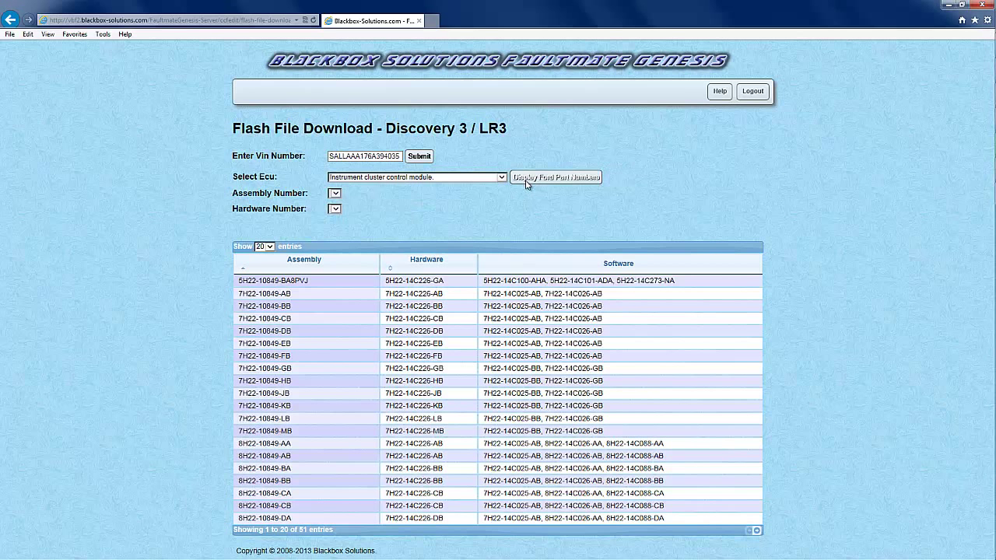
pyautogui.click(555, 177)
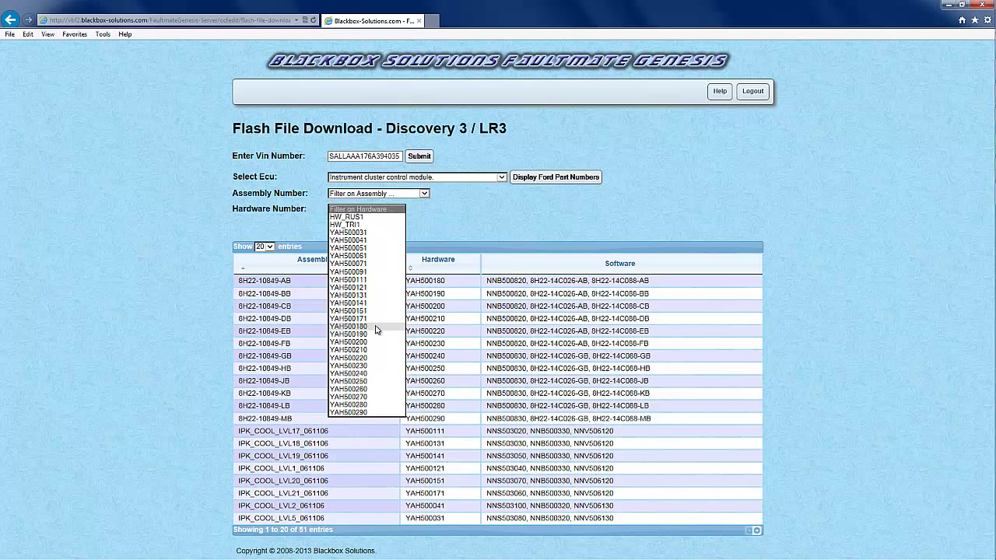
pyautogui.moveTo(370, 342)
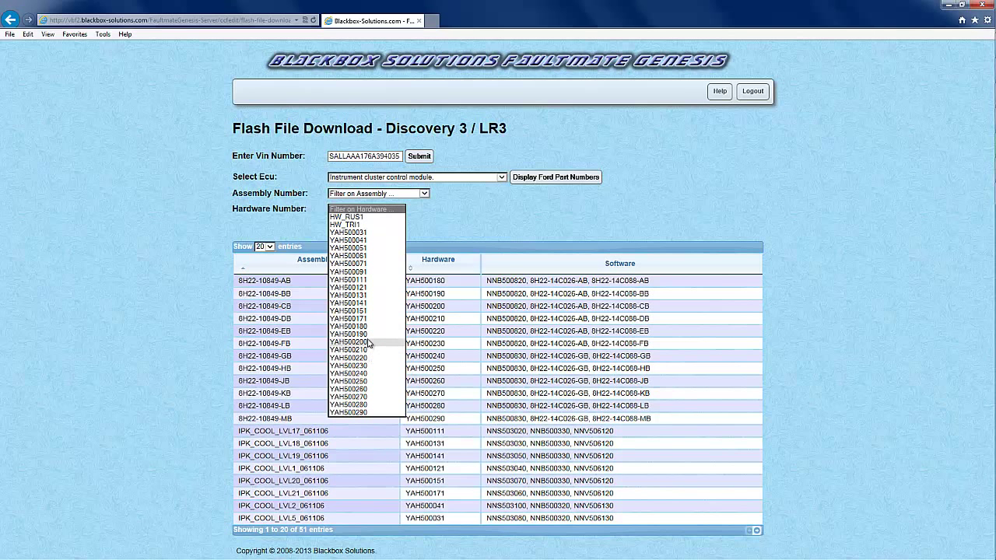
pyautogui.click(352, 350)
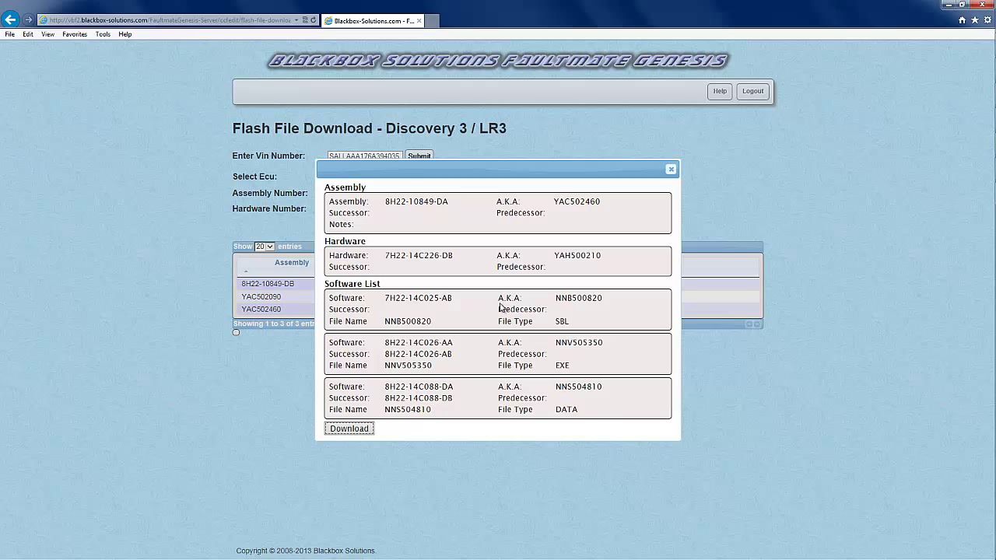
pyautogui.moveTo(467, 318)
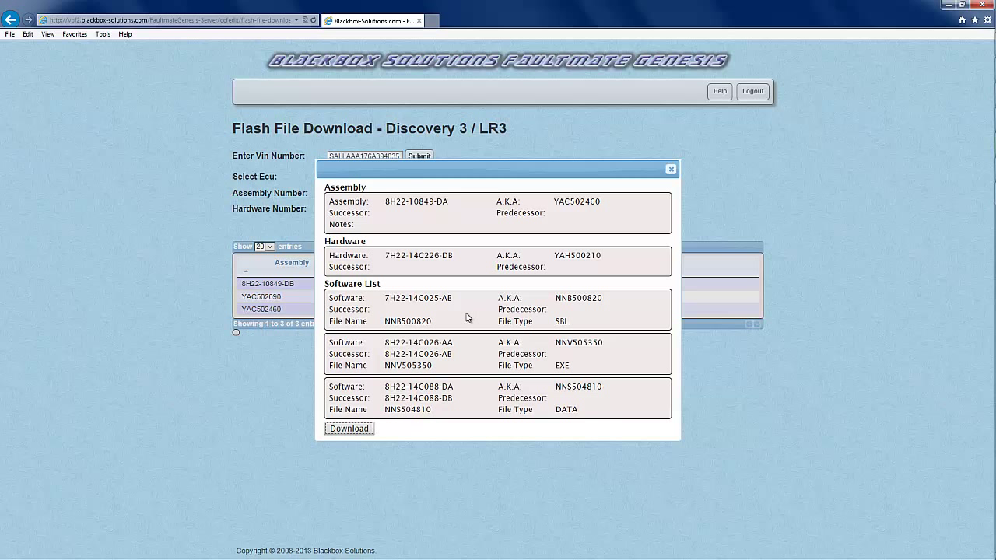
# - Download the CCF_BBS_Nanocom zip for assembly 8H22-10849-DA, accept the disclaimer, and save it to a chosen folder
pyautogui.click(348, 428)
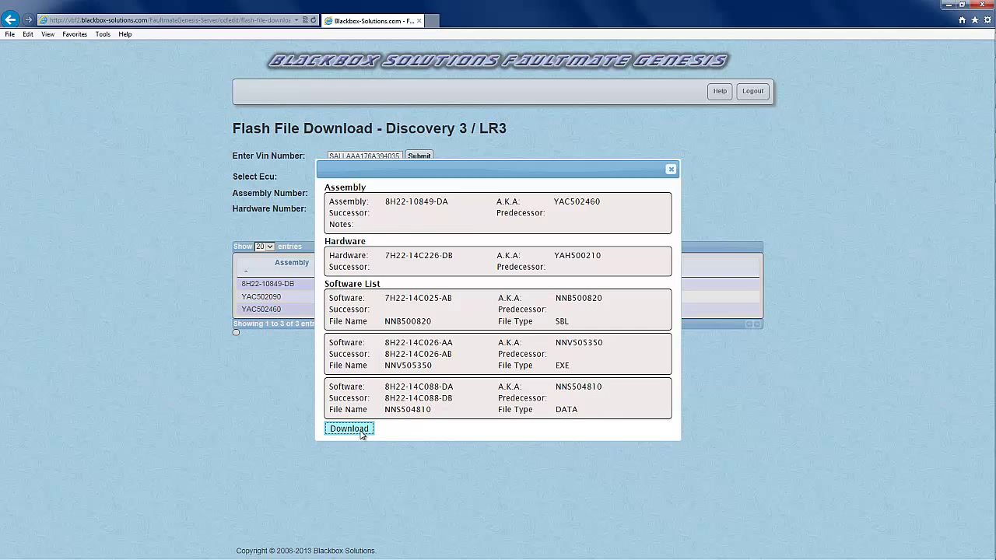
pyautogui.click(349, 429)
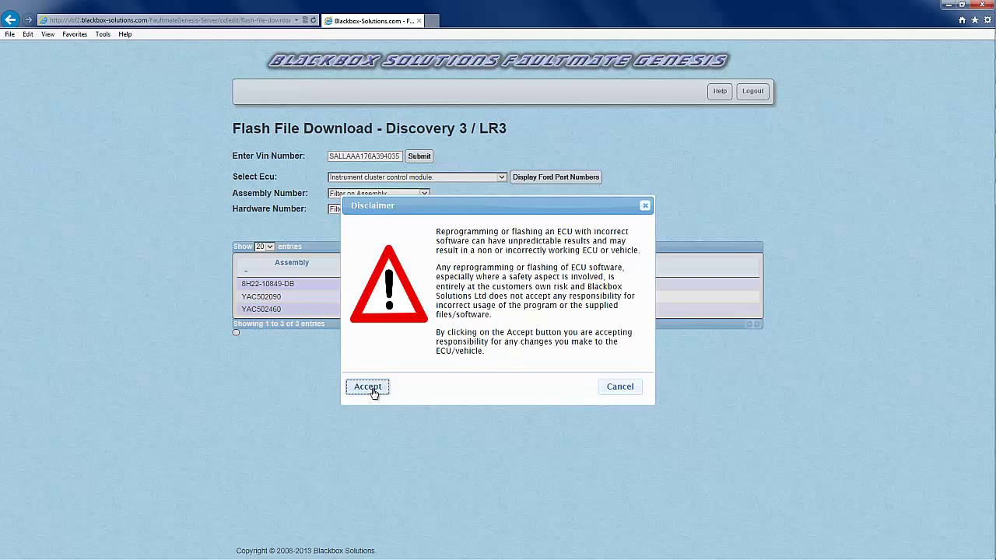
pyautogui.click(367, 386)
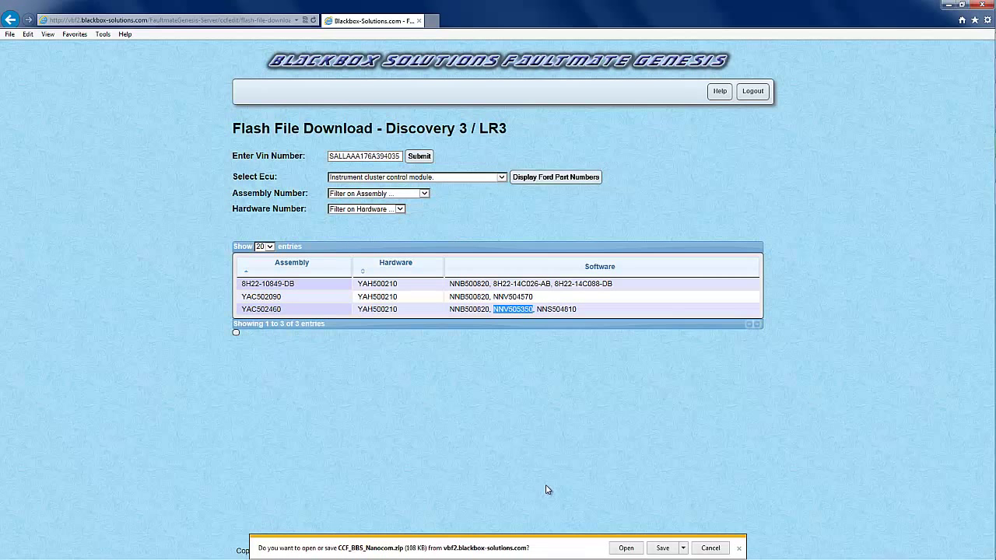
pyautogui.click(682, 548)
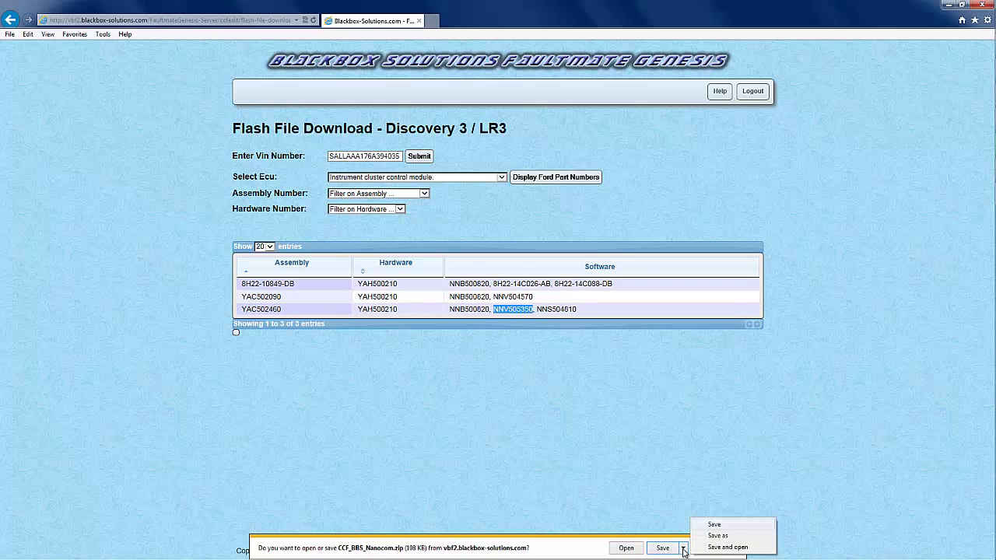
pyautogui.click(716, 535)
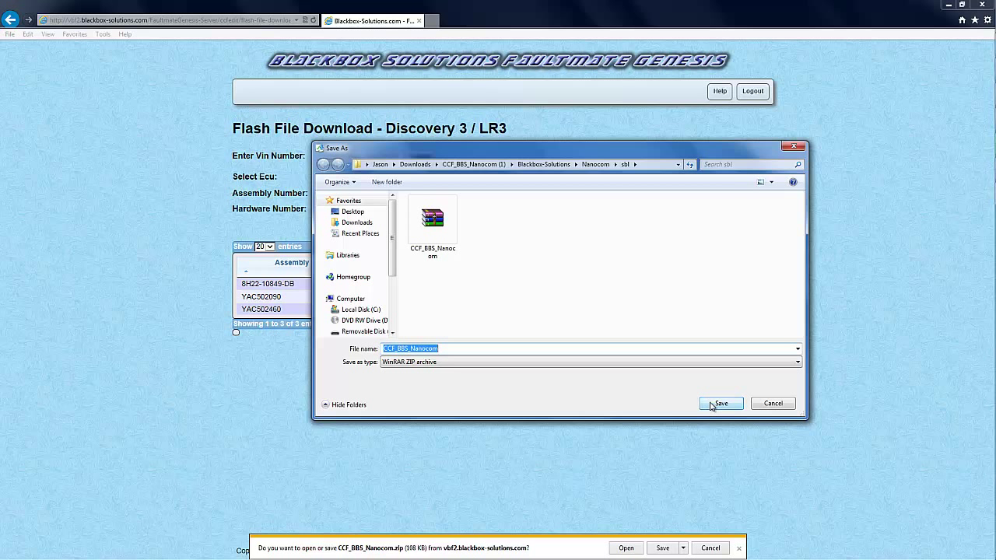
pyautogui.moveTo(708, 405)
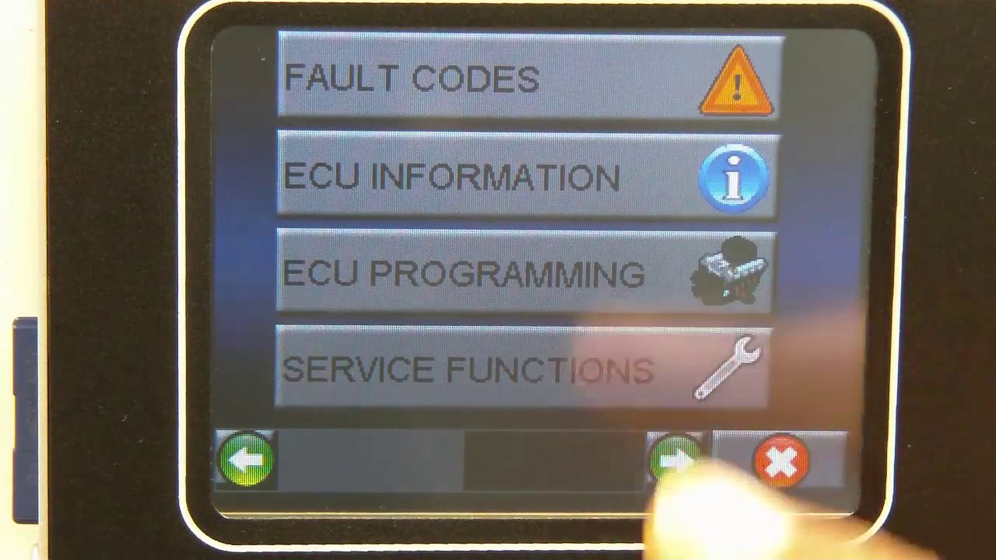
# - Enter ECU programming to reach the file selection screen
pyautogui.click(672, 459)
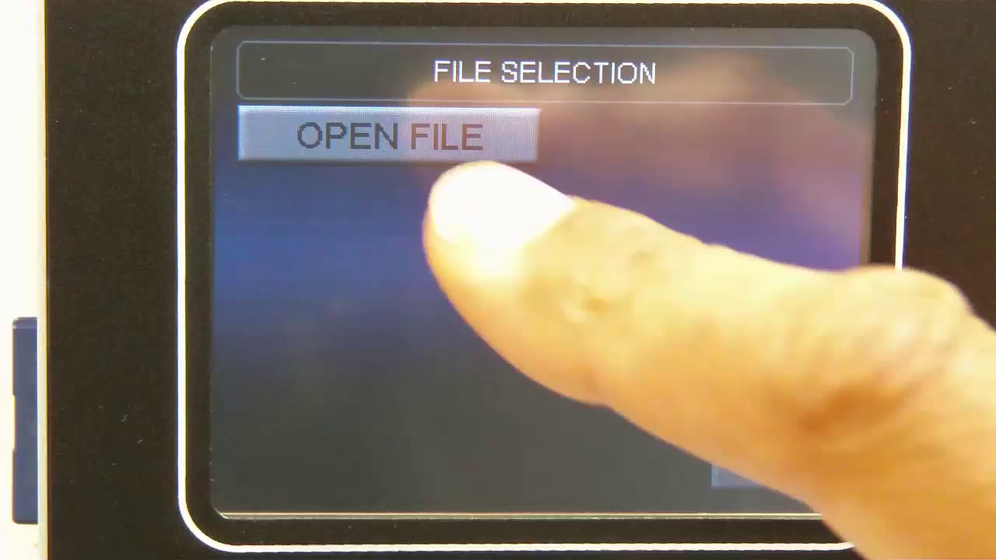
# - Open INFO.ENC from the FLASH folder and confirm the car info to reach Flash Programming
pyautogui.click(386, 137)
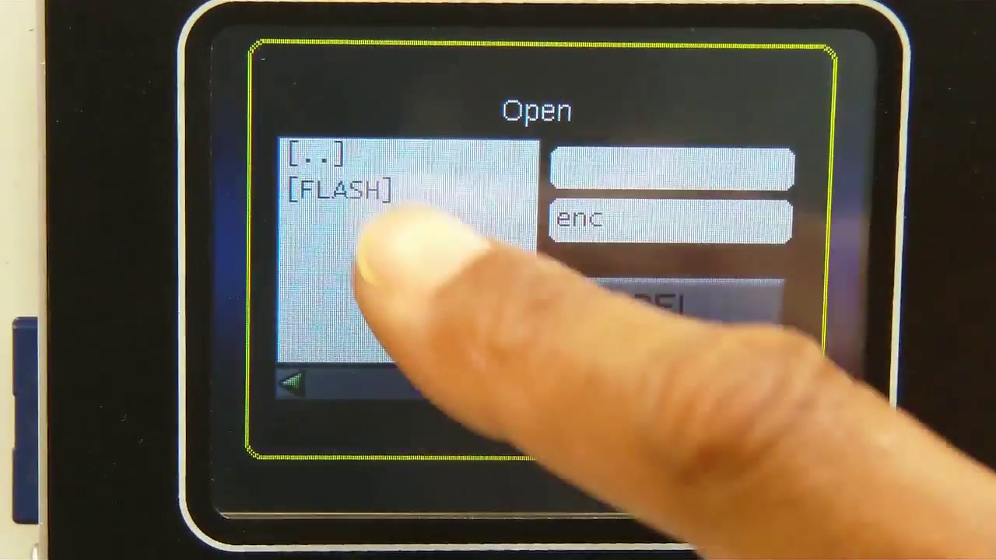
pyautogui.click(343, 189)
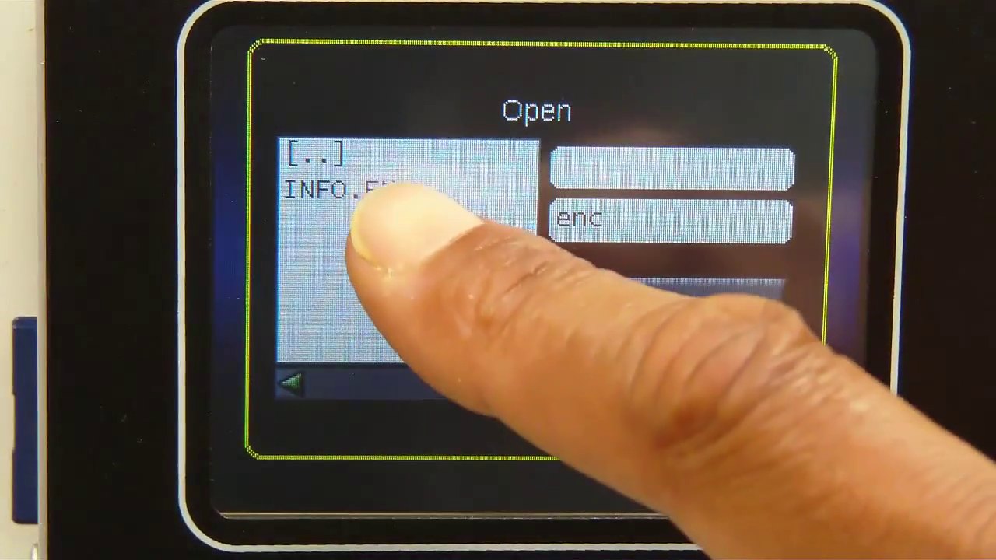
pyautogui.click(343, 190)
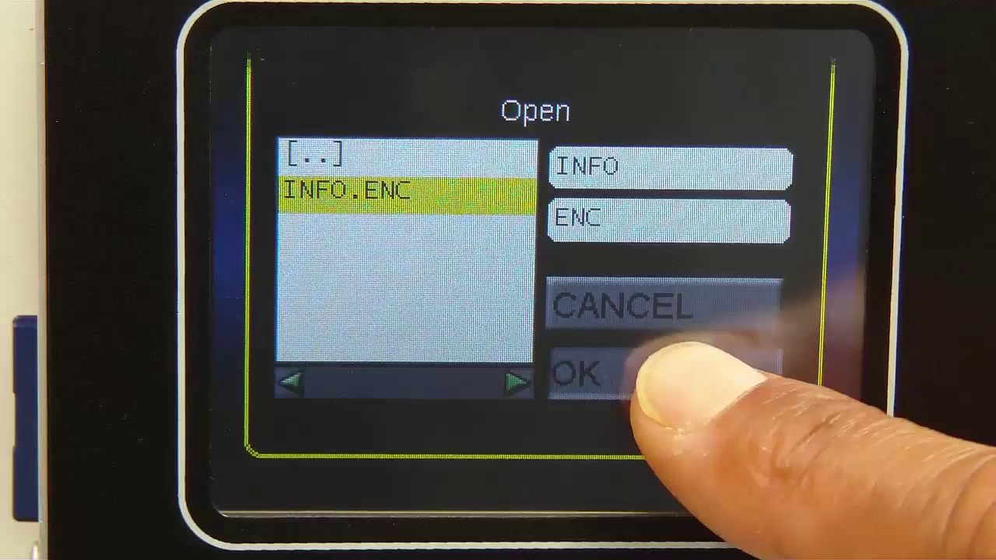
pyautogui.click(579, 373)
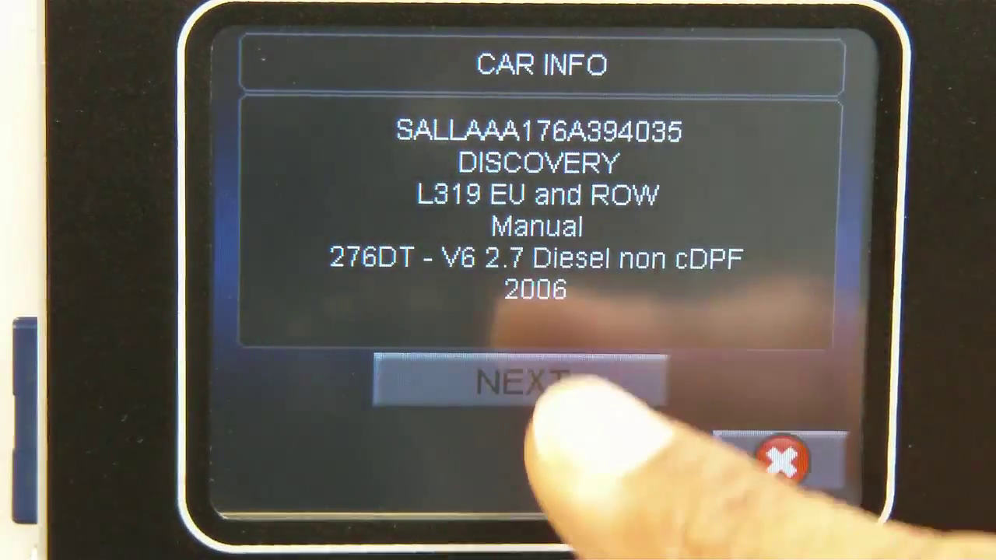
pyautogui.click(529, 383)
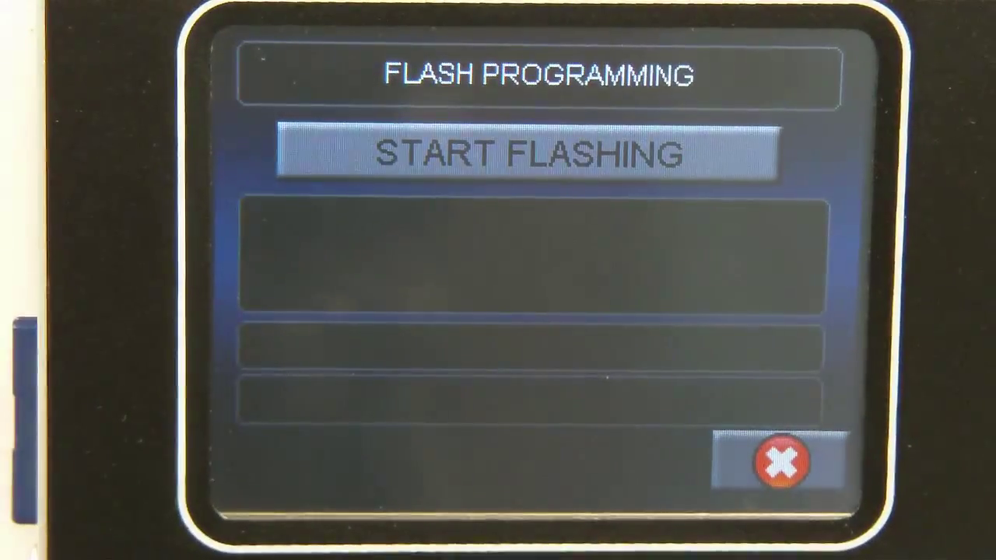